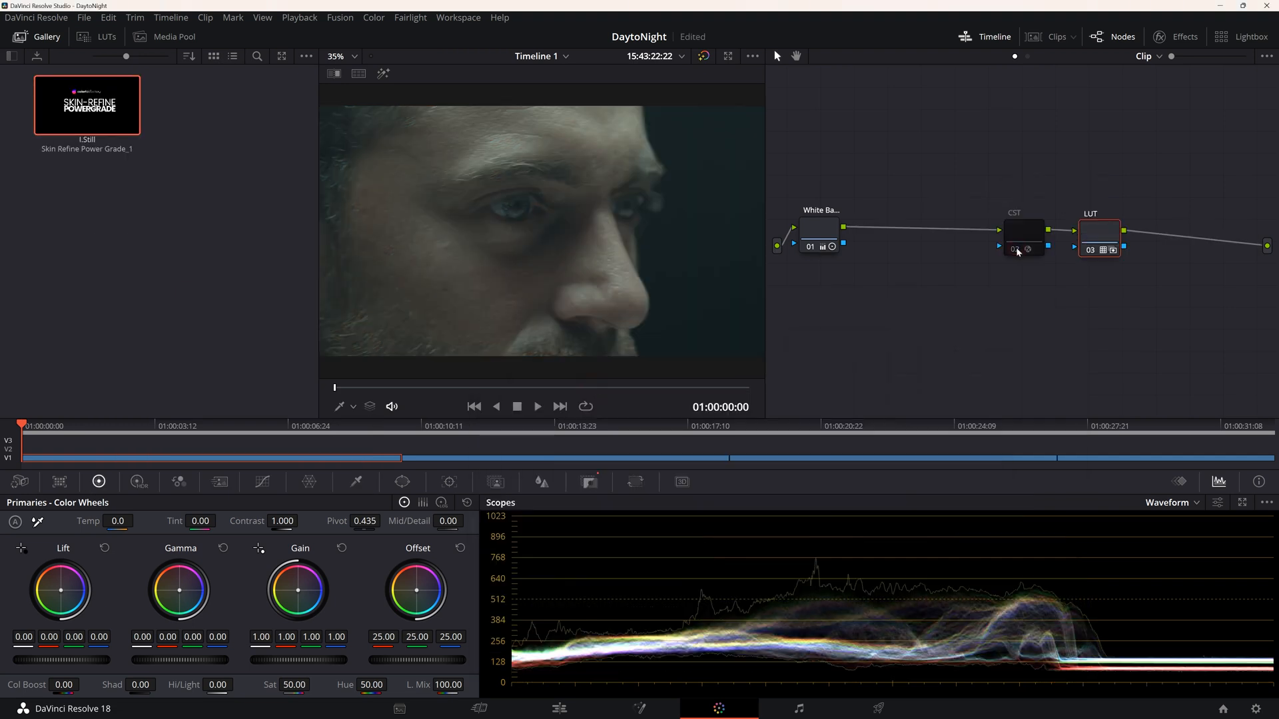
Re-enable the CST node and append the Skin Refine power grade before it
click(1091, 250)
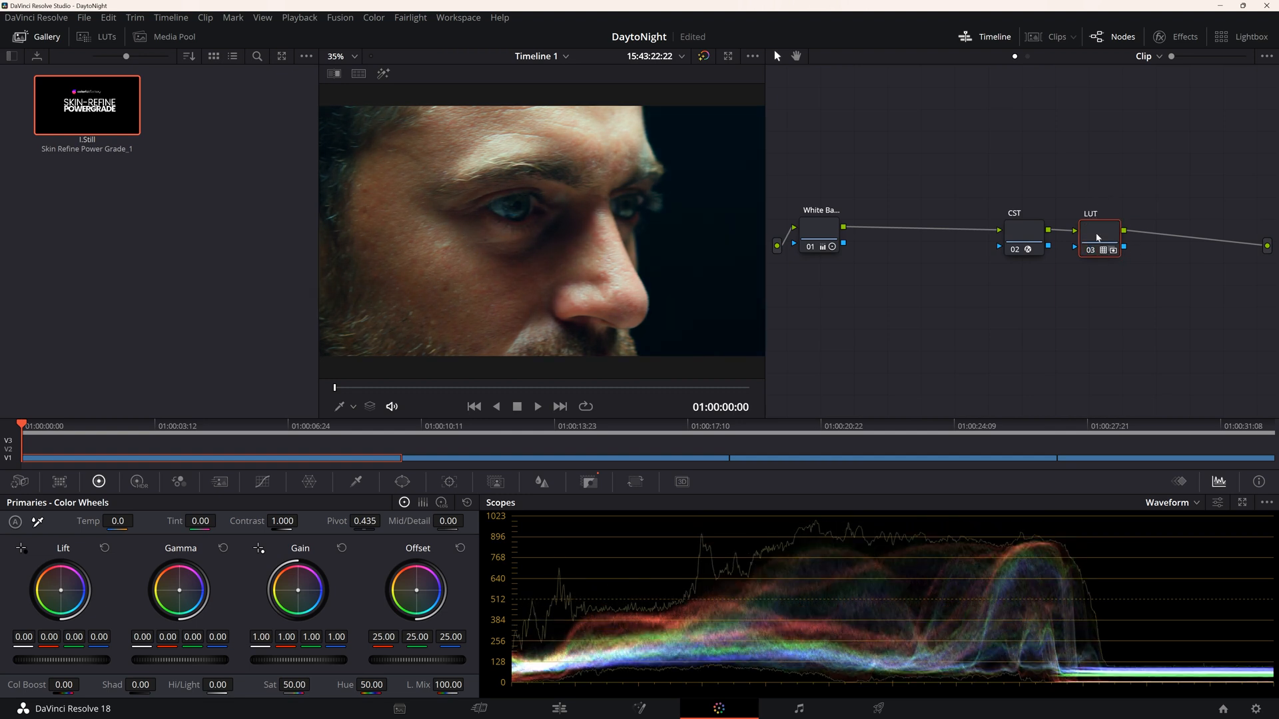
right_click(88, 104)
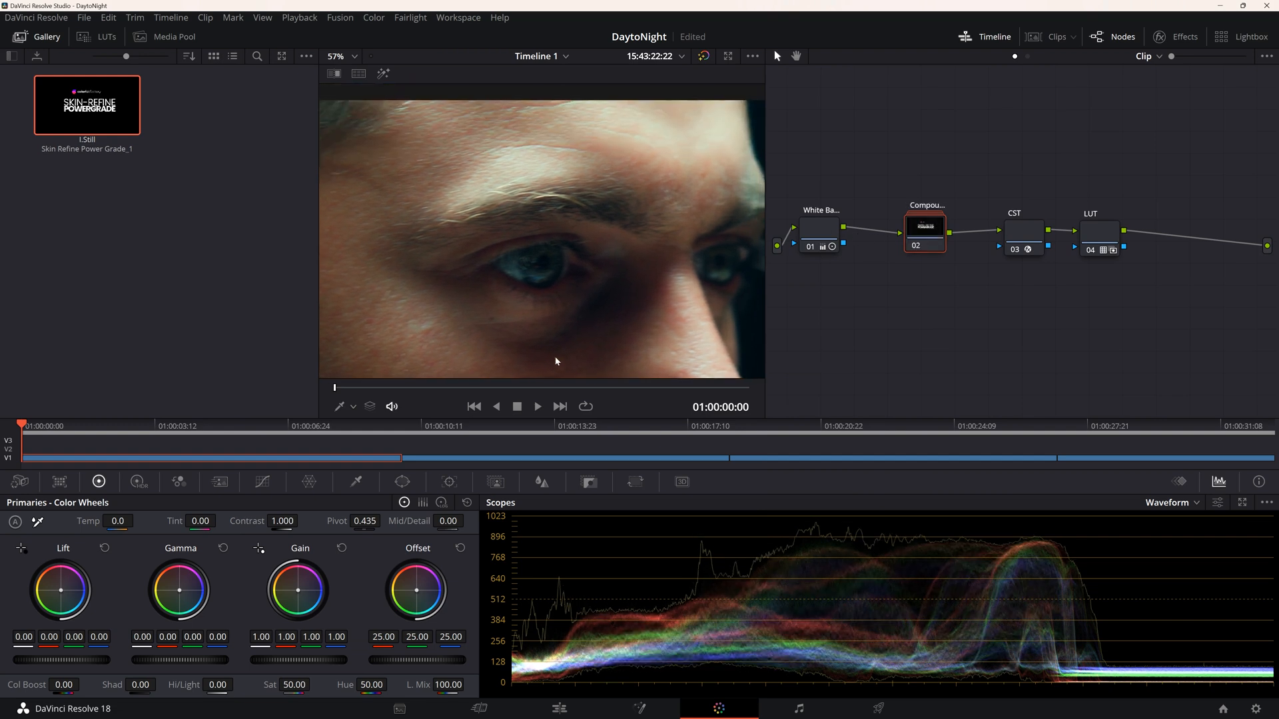
Show the Skin Refine compound node's internals and select the +Details node to check its key gain
right_click(925, 229)
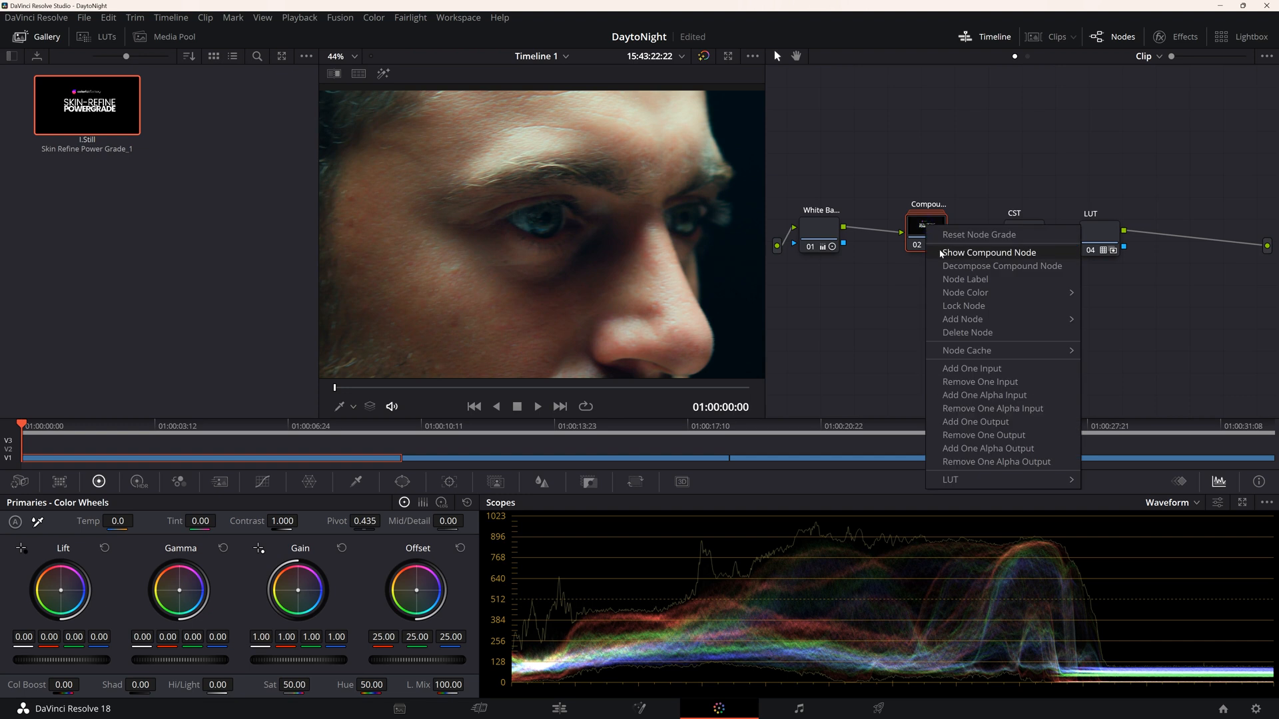
click(988, 252)
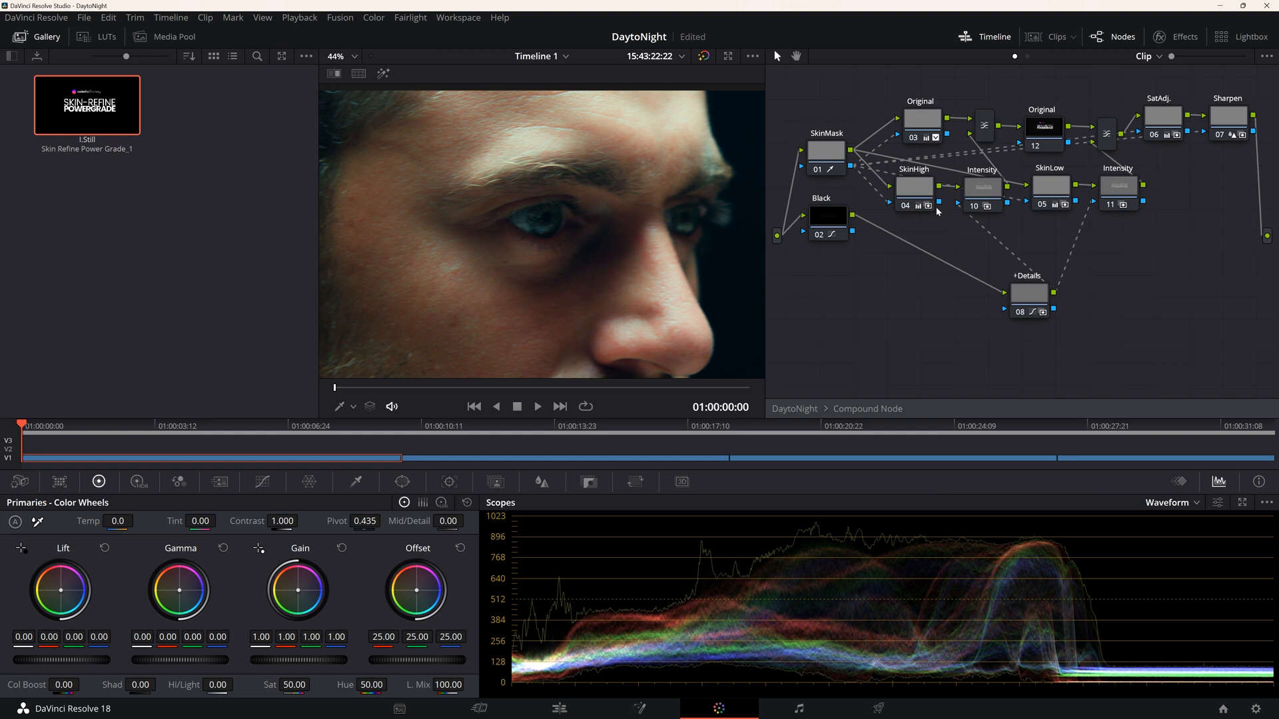
click(825, 150)
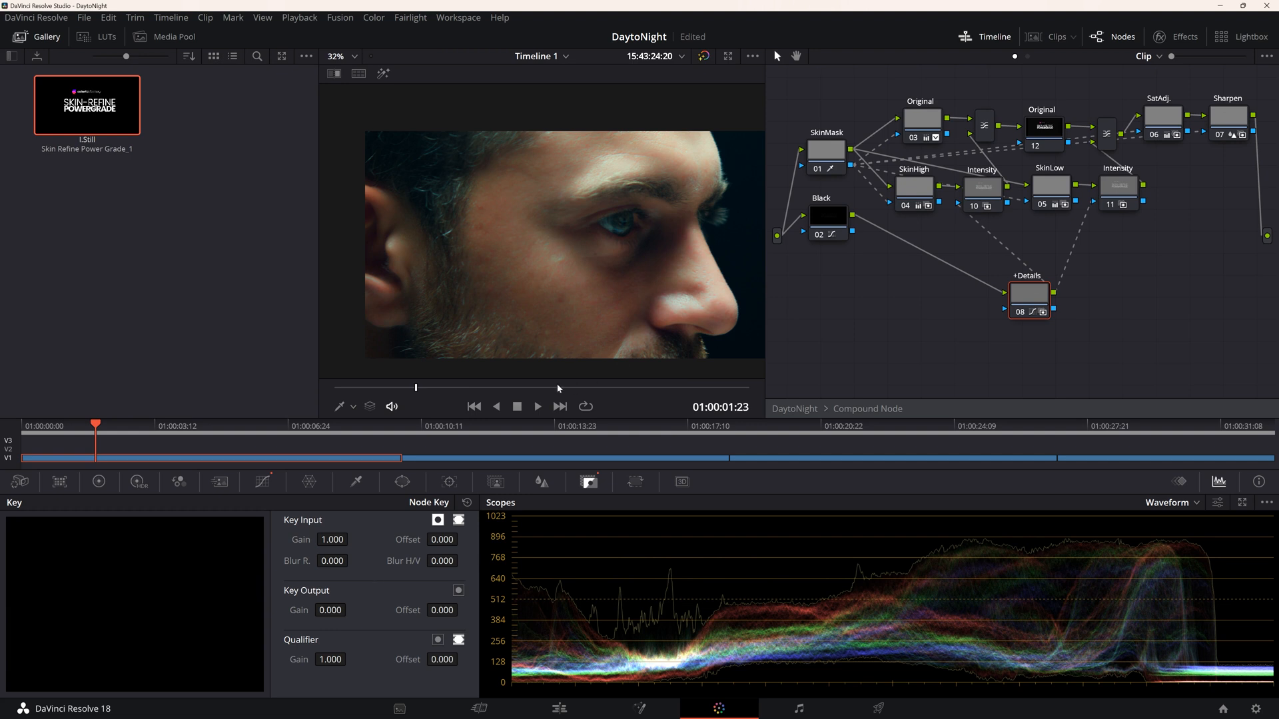
drag(95, 425, 148, 425)
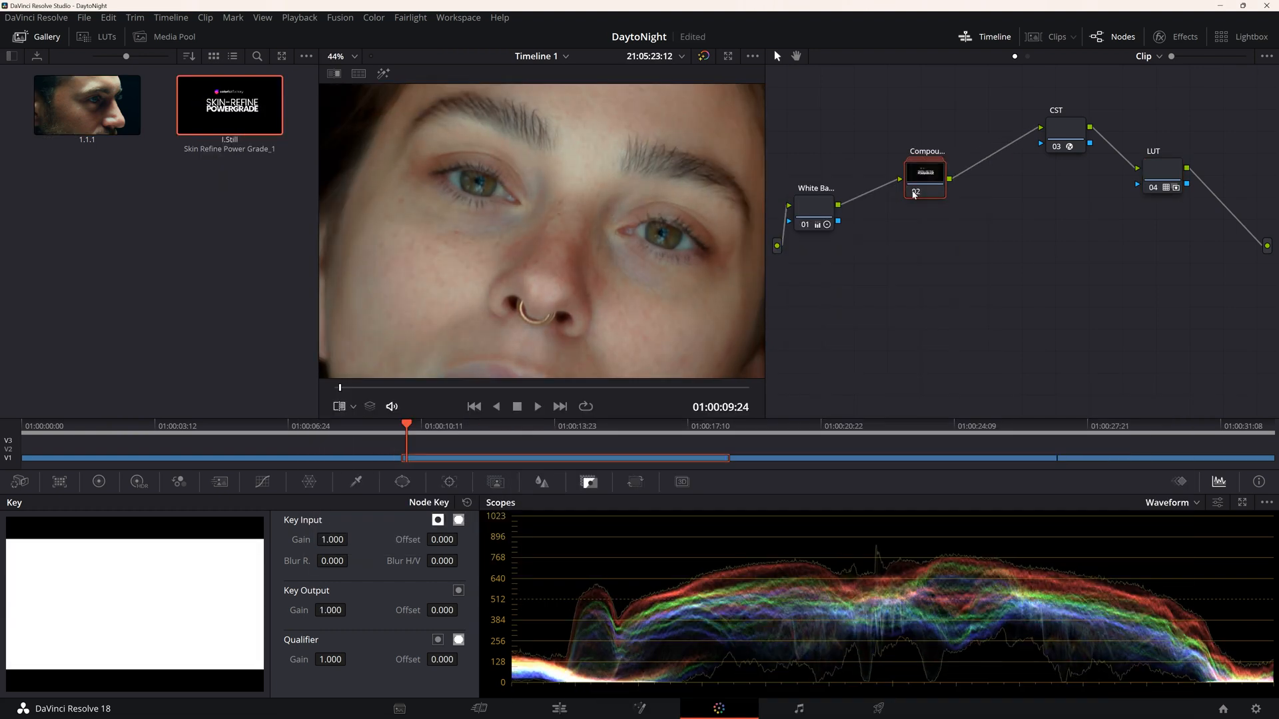
double_click(925, 177)
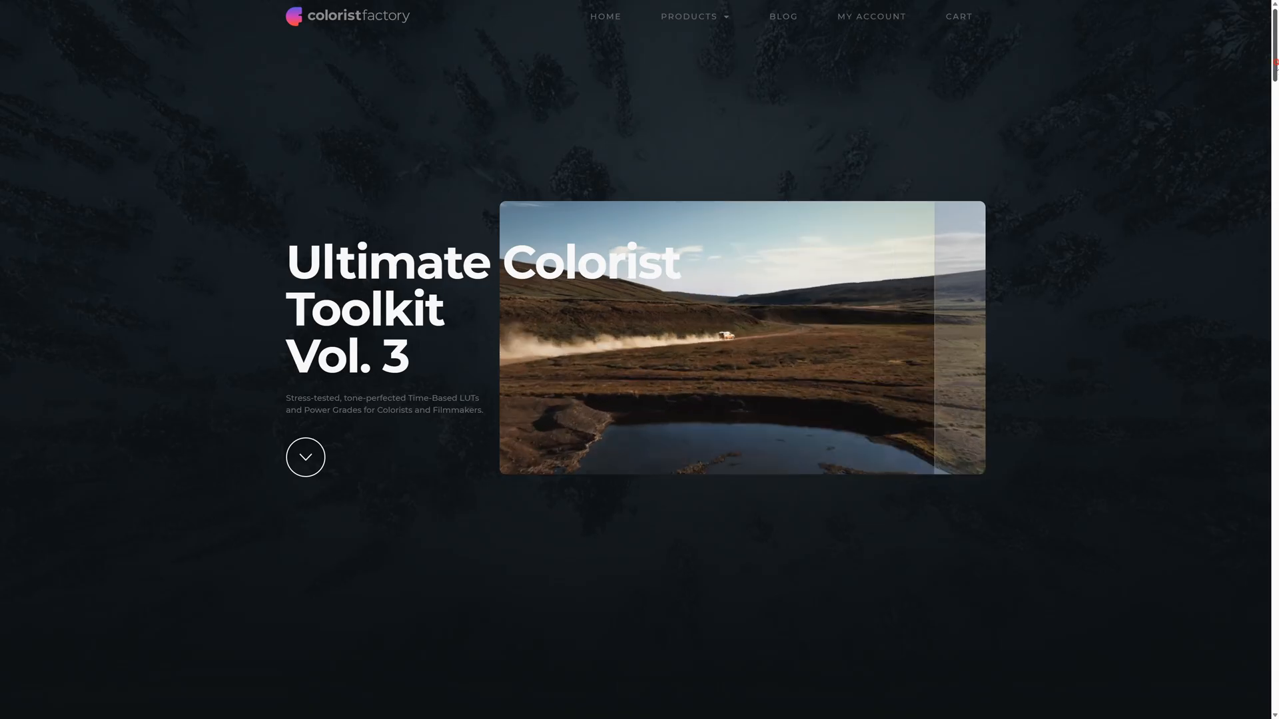
Scroll the Toolkit Vol. 3 page down to the before-and-after LUT comparisons
scroll(down, 3)
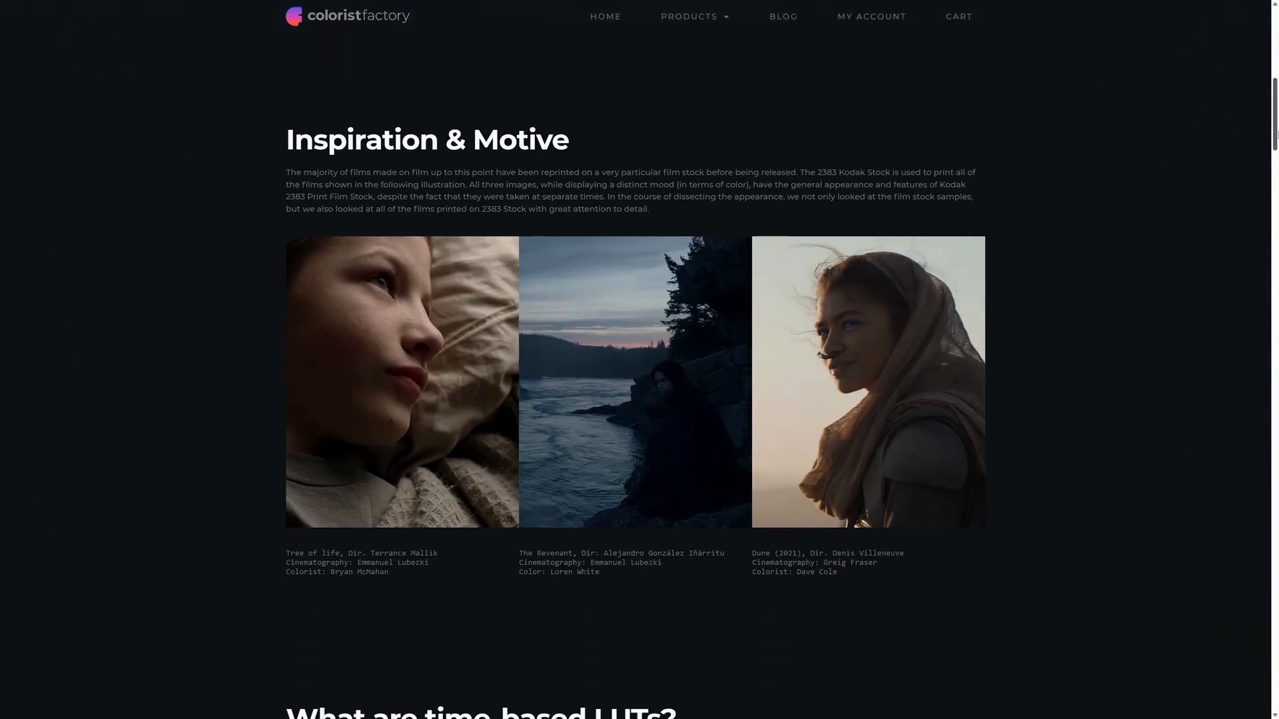
scroll(down, 3)
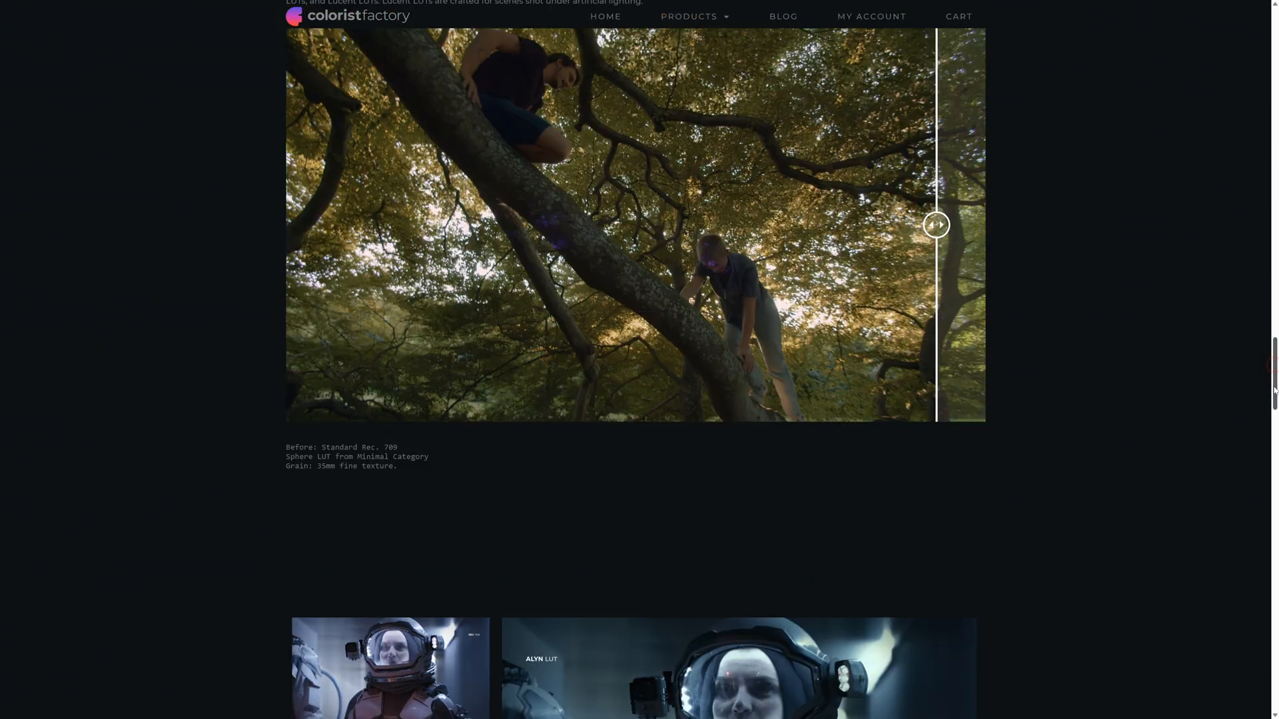